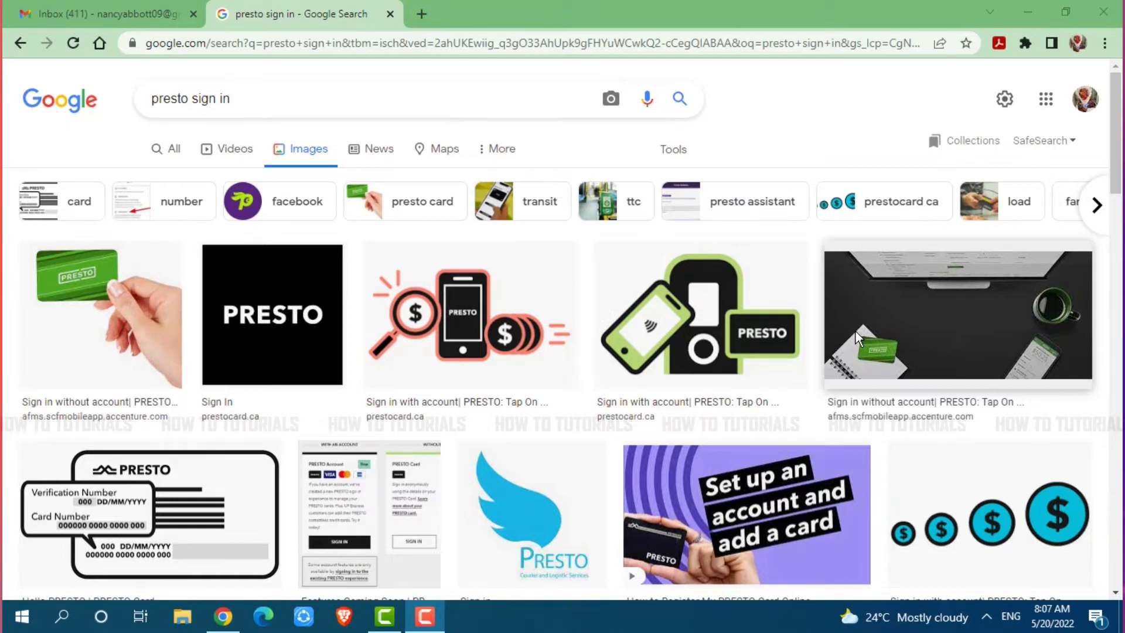
mouse_move(517, 222)
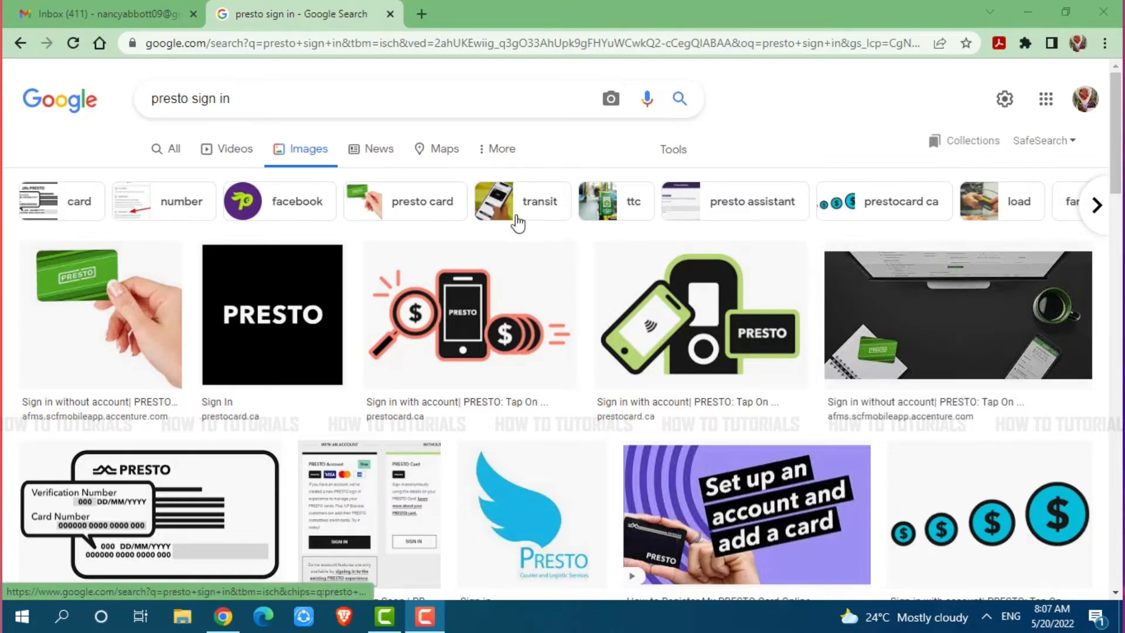
mouse_move(421, 14)
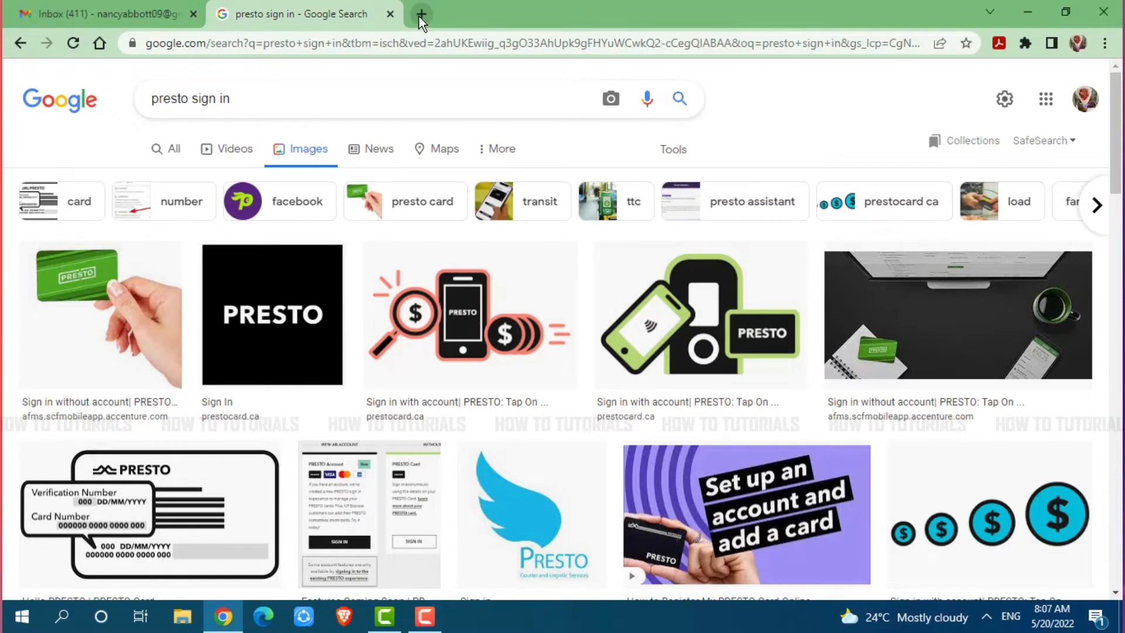
click(421, 13)
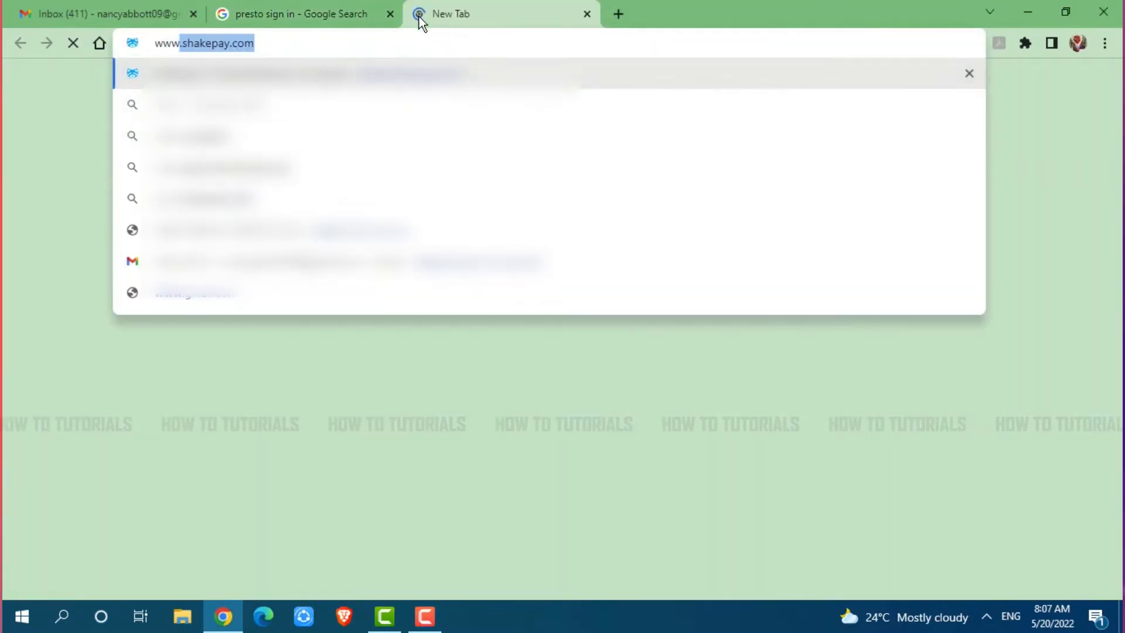
text(www.prestocard.ca)
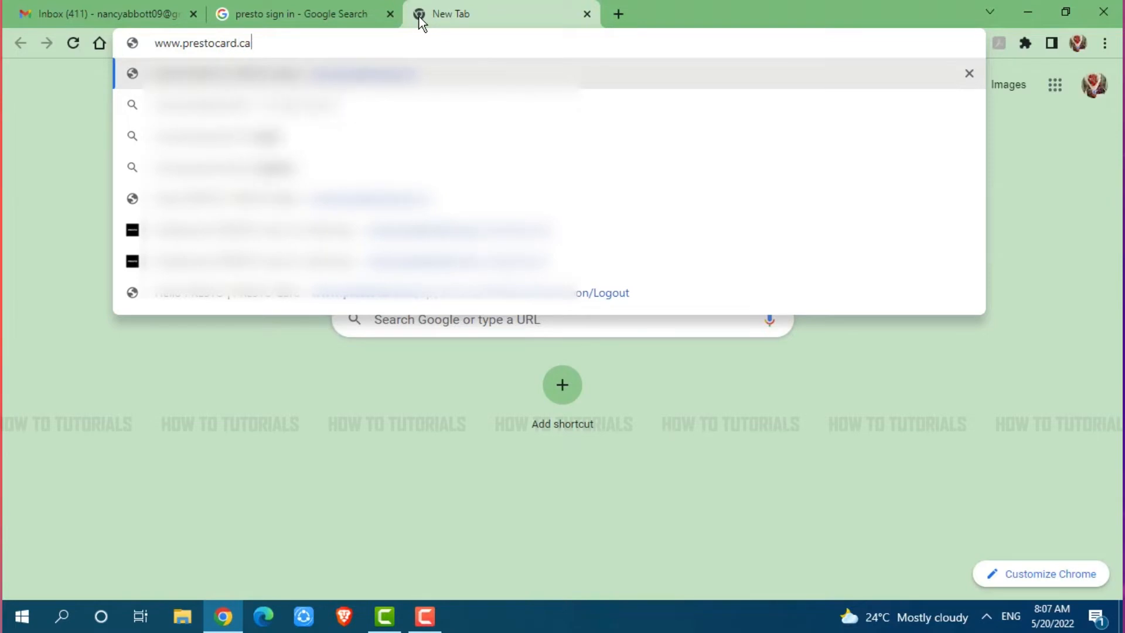
key(Return)
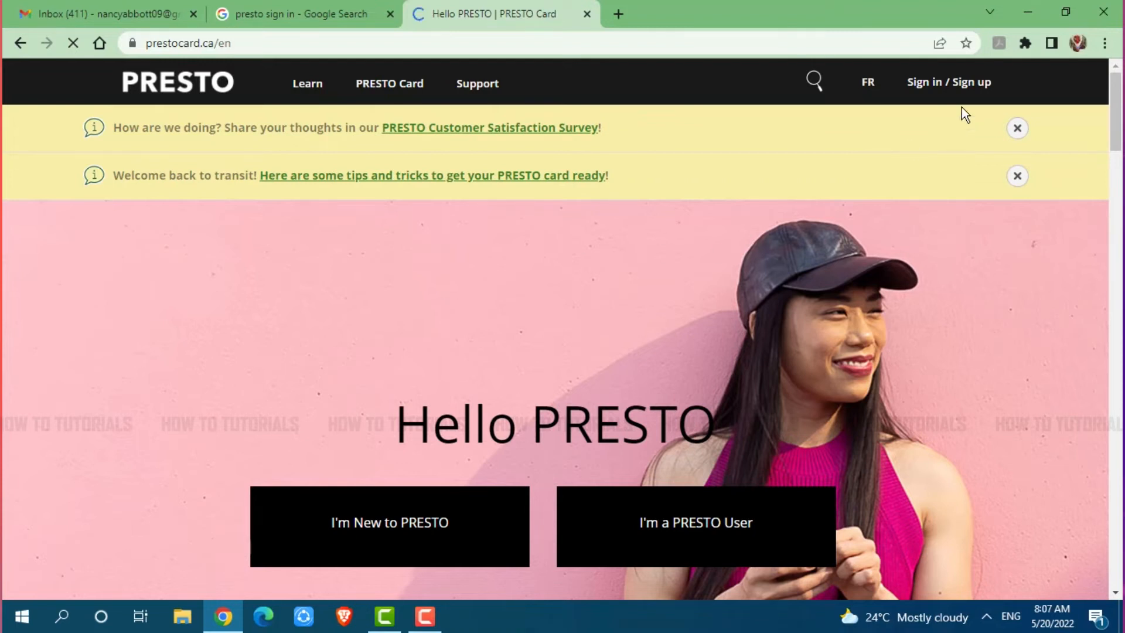
mouse_move(948, 82)
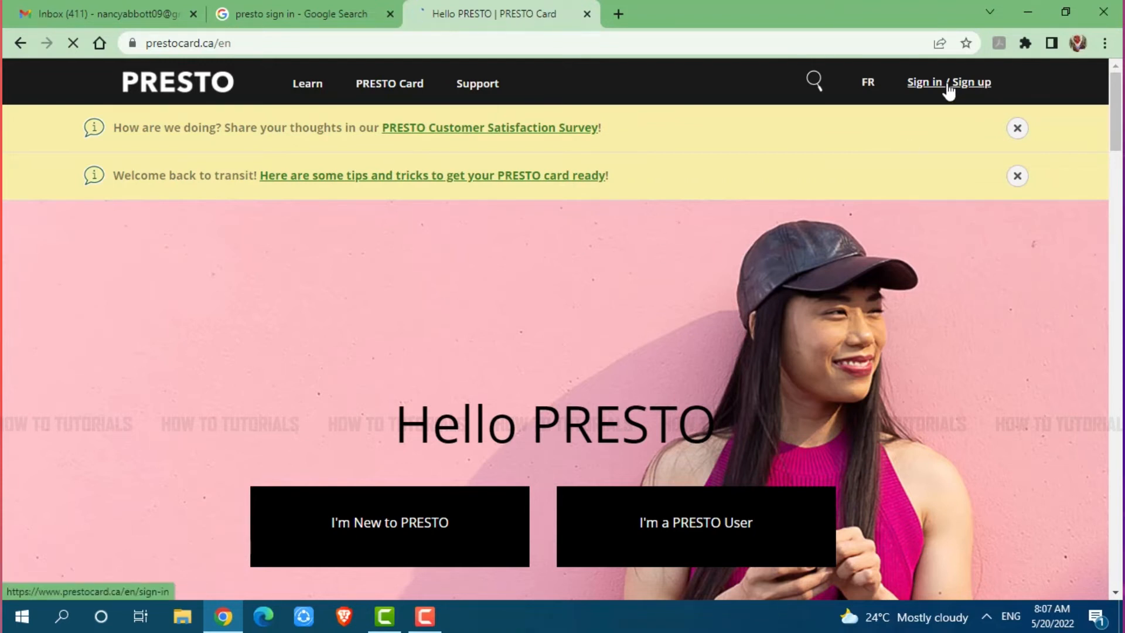
Go to the 'Sign in / Sign up' page and scroll to the sign-in options.
click(949, 82)
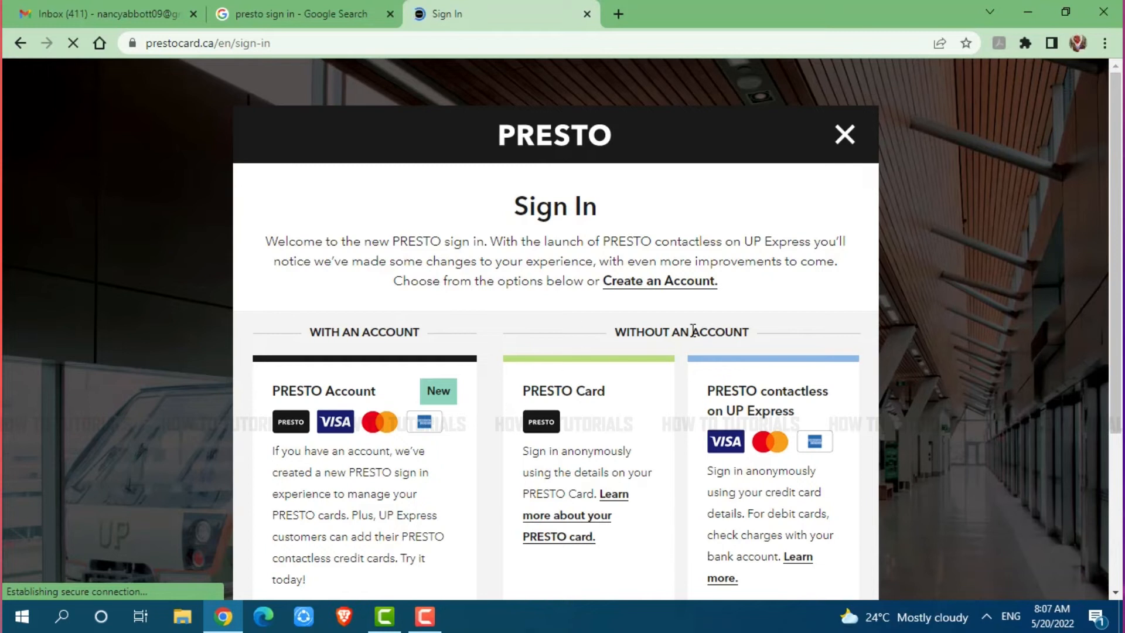
scroll(down, 3)
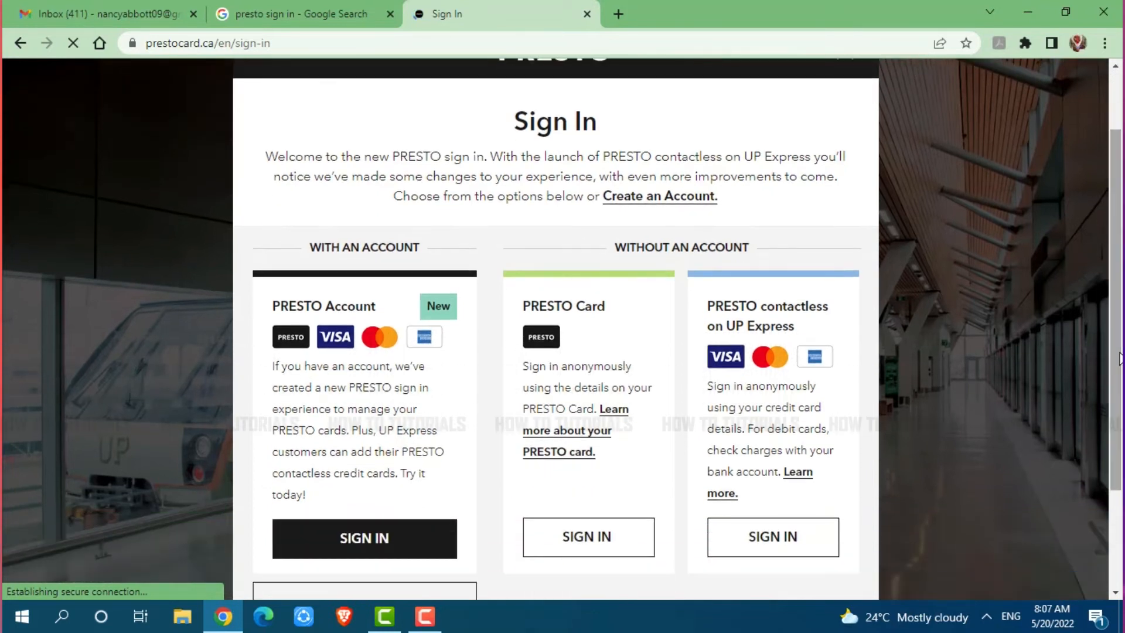
mouse_move(675, 264)
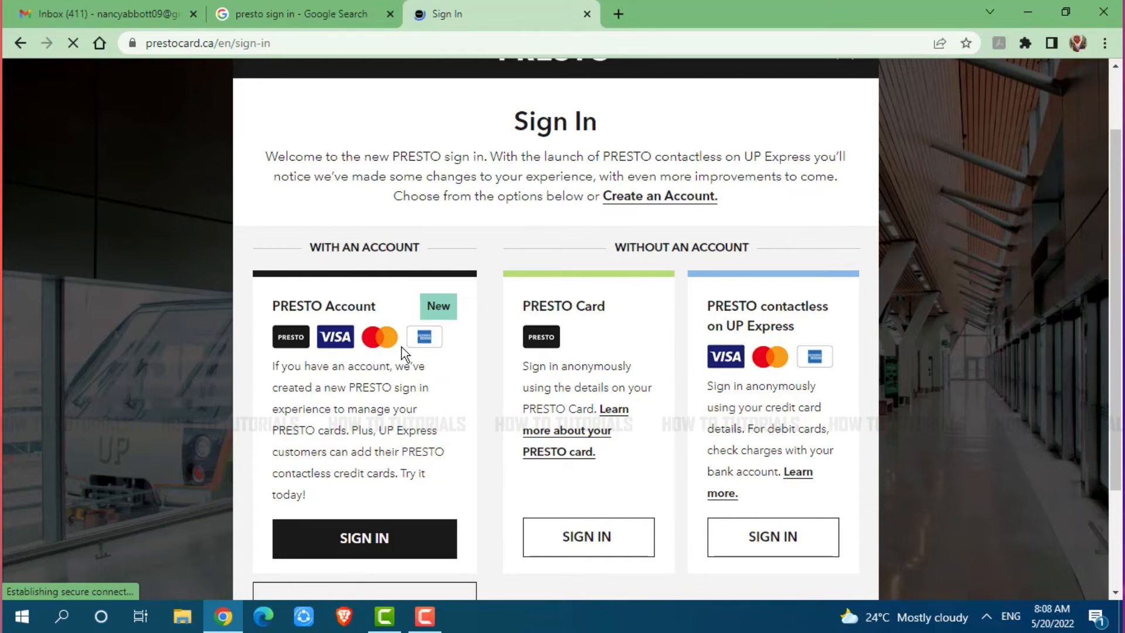
Sign in with the PRESTO Account email and password, then show the account menu.
click(364, 538)
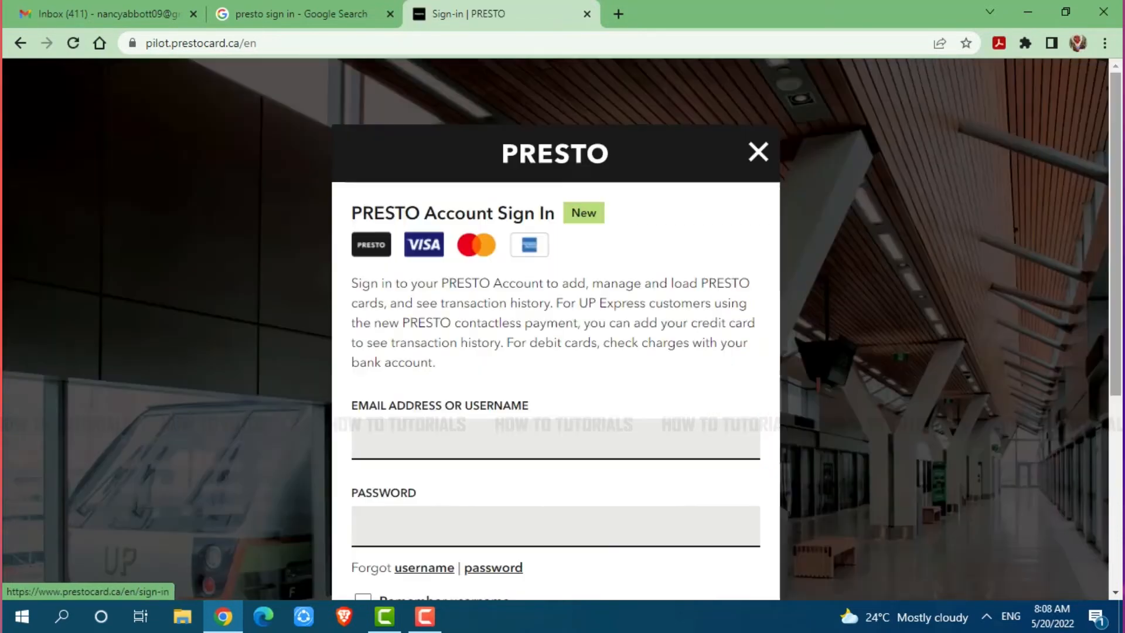
scroll(down, 3)
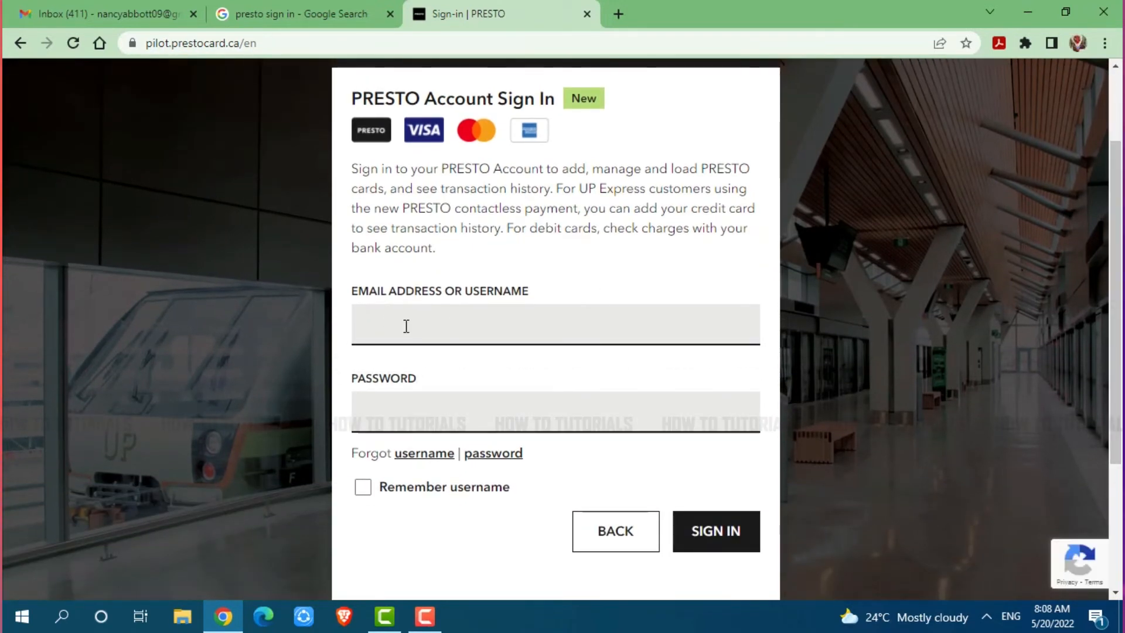
text(nanc)
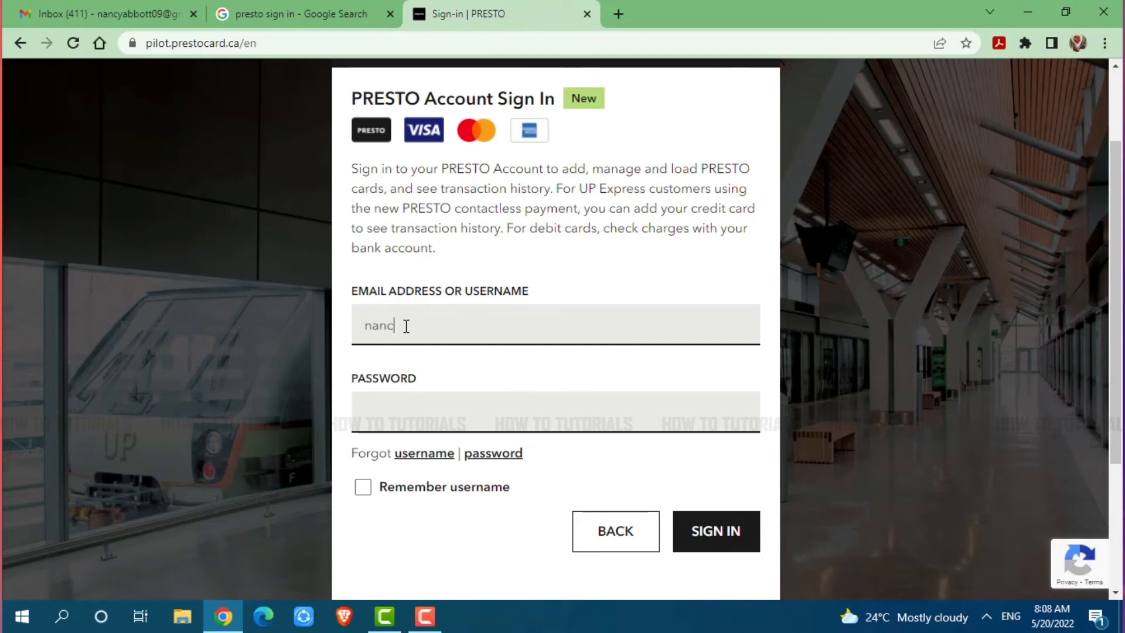
click(555, 412)
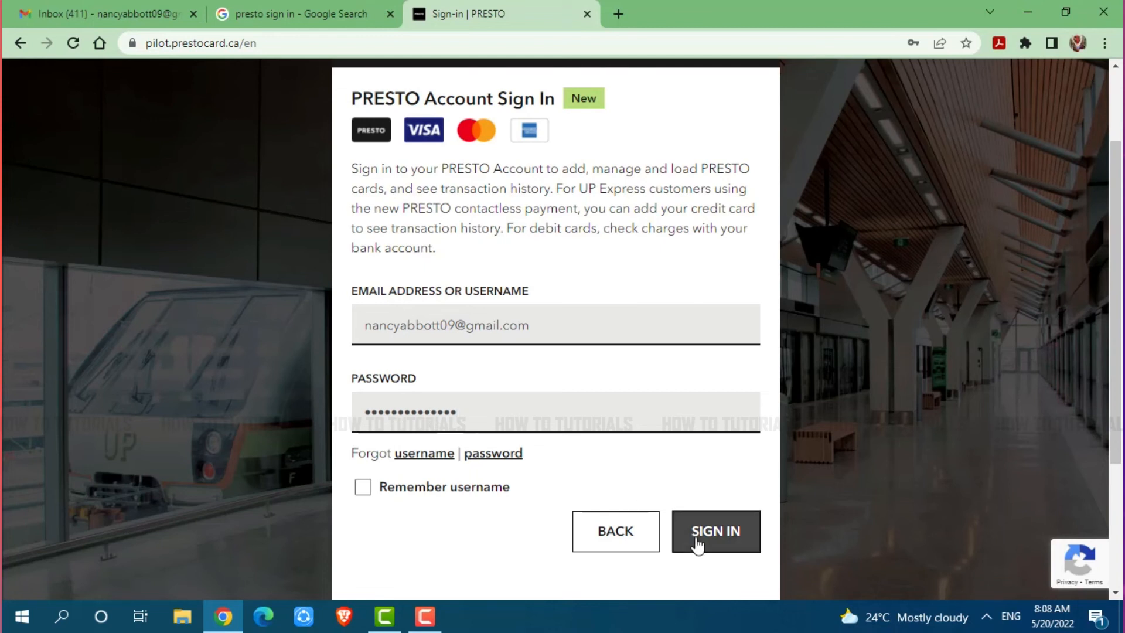
click(716, 531)
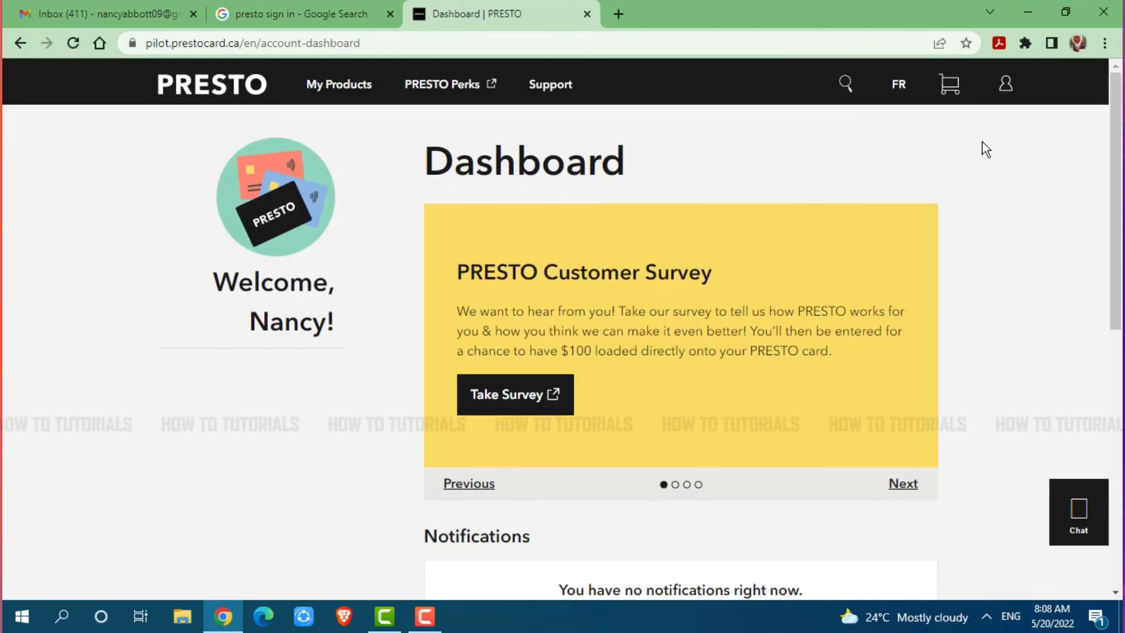
click(1005, 83)
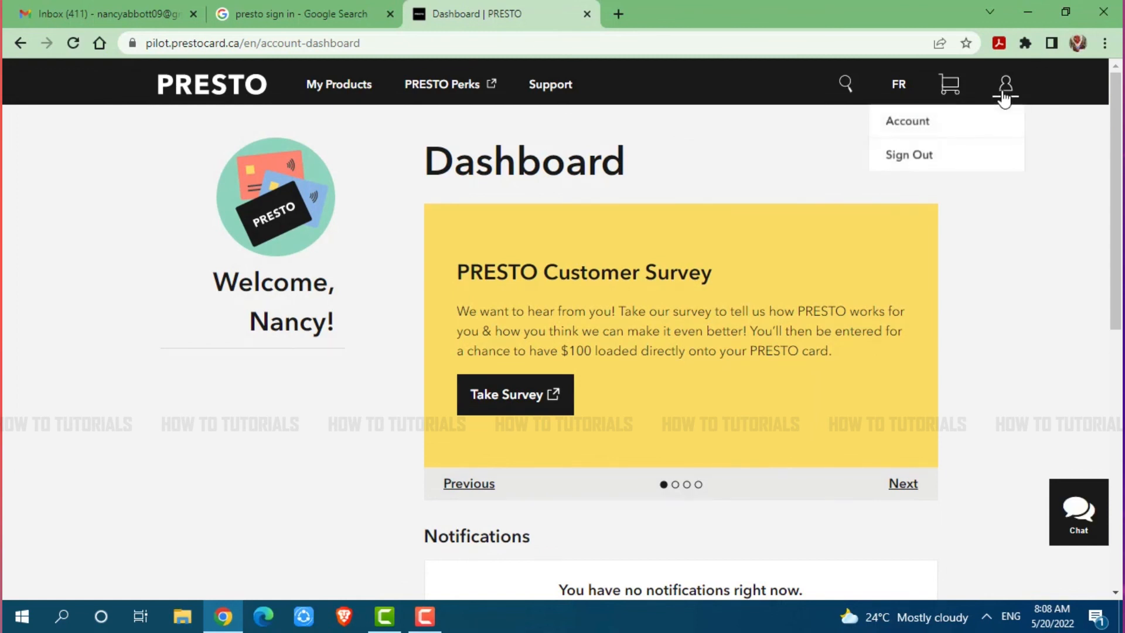